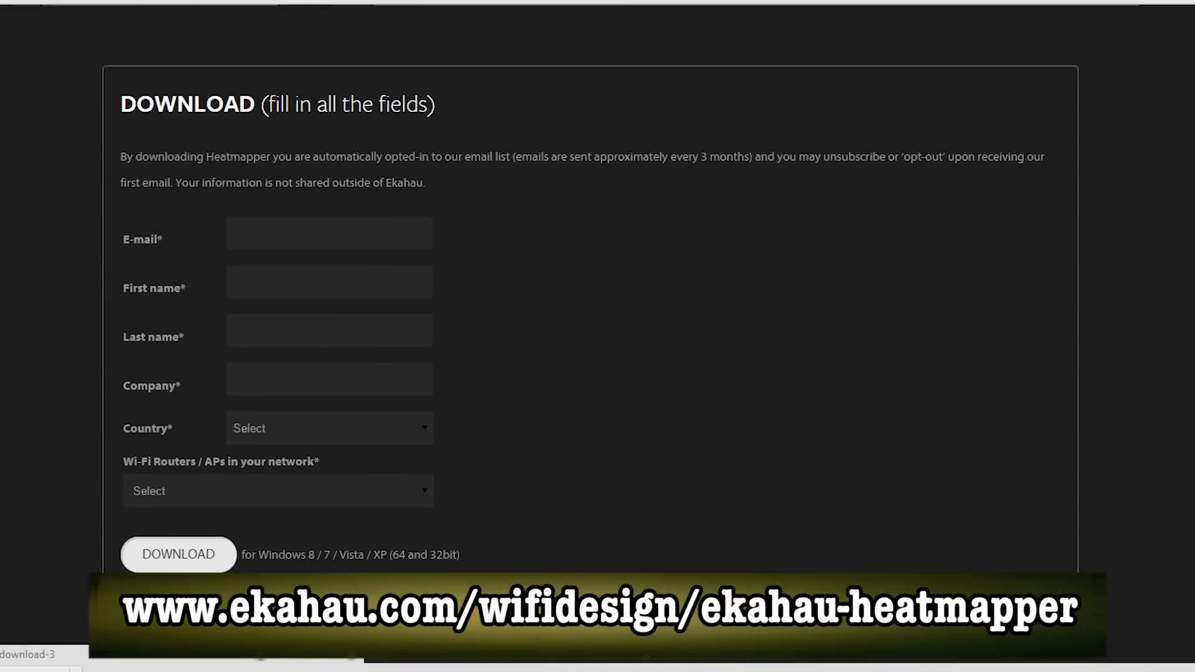
Enter user@email in the download form, then install HeatMapper through the setup wizard
type("user@email")
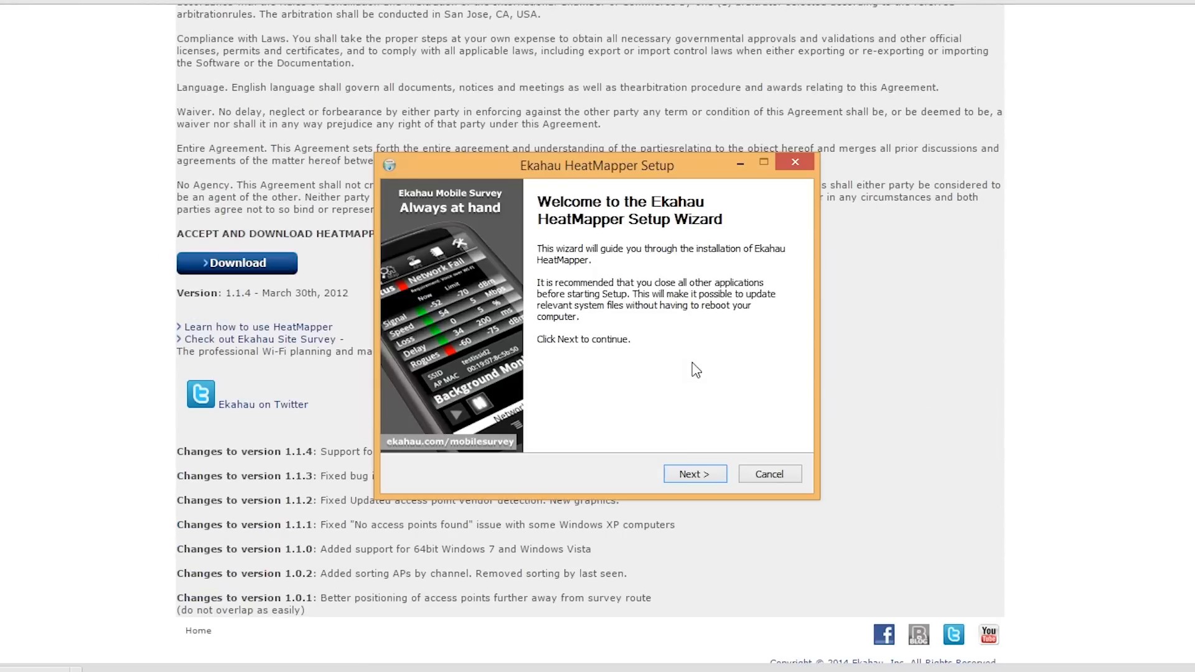
left_click(695, 473)
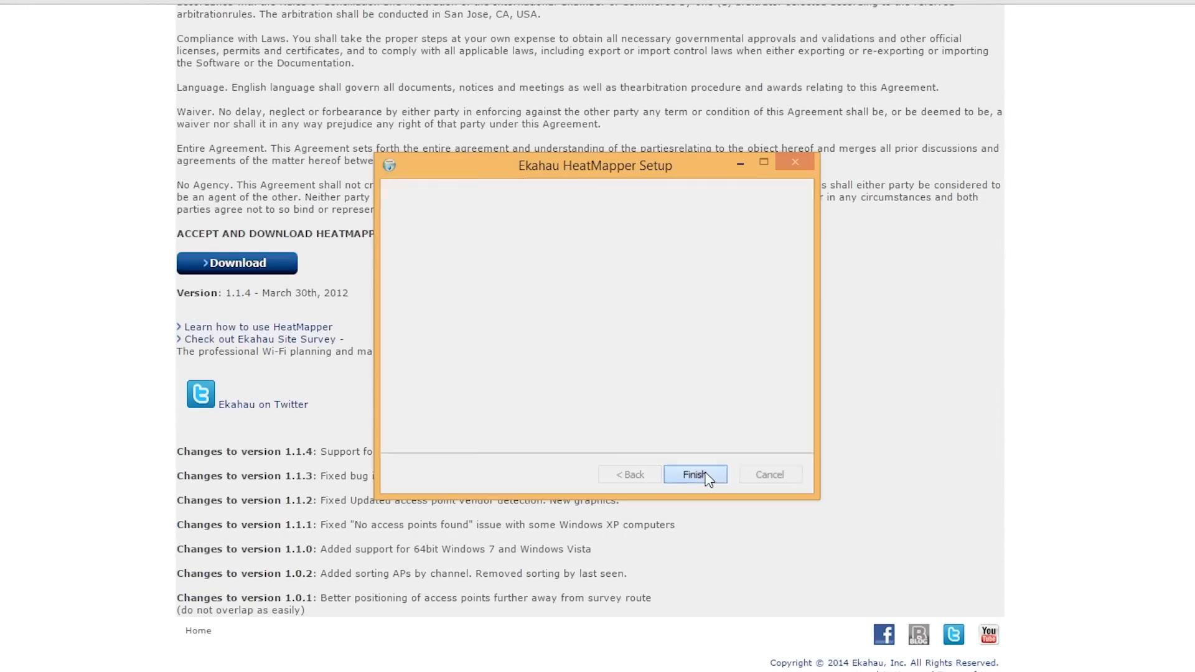
left_click(694, 474)
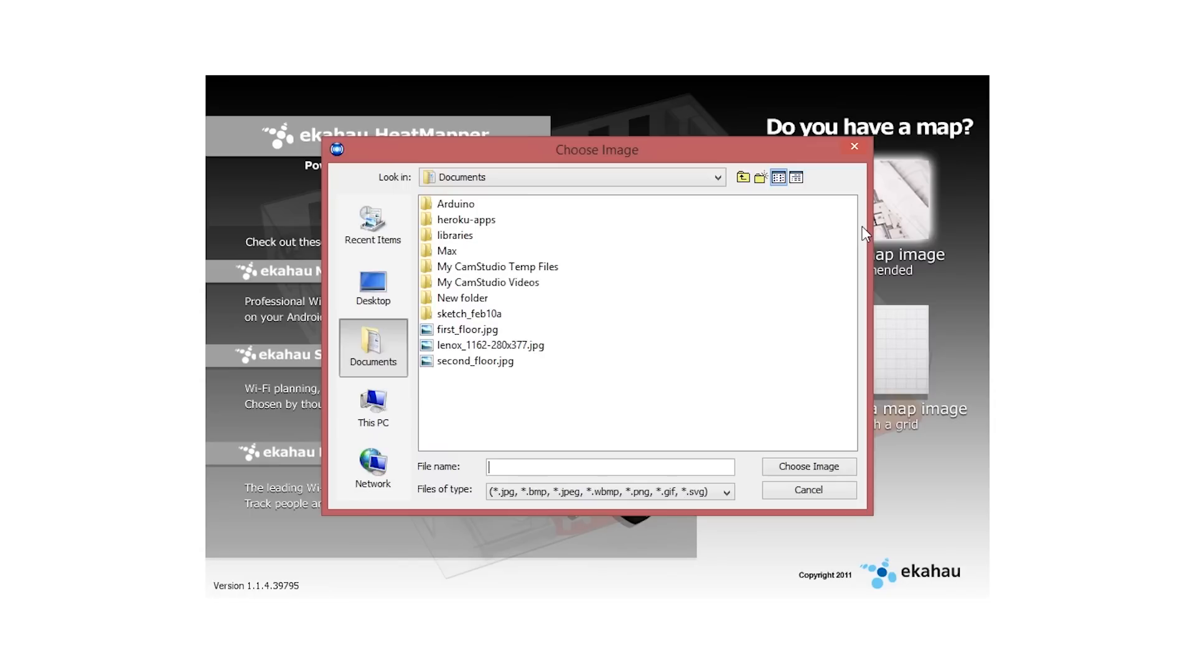
Load second_floor.jpg from Documents as the survey map
left_click(475, 360)
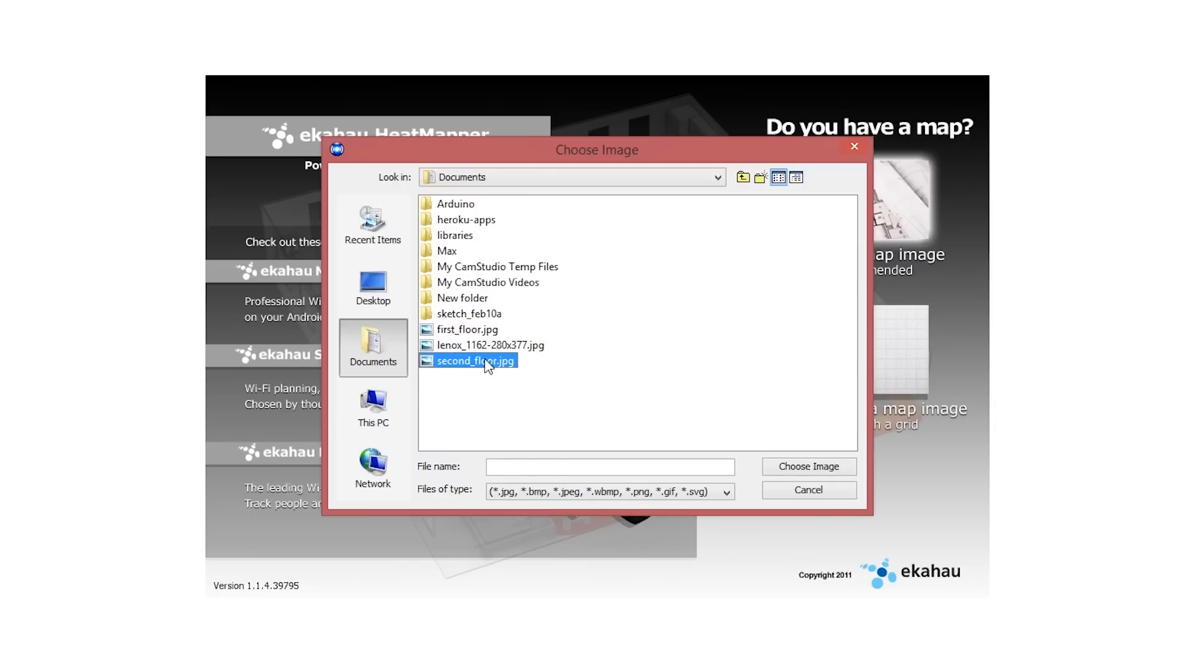
left_click(808, 466)
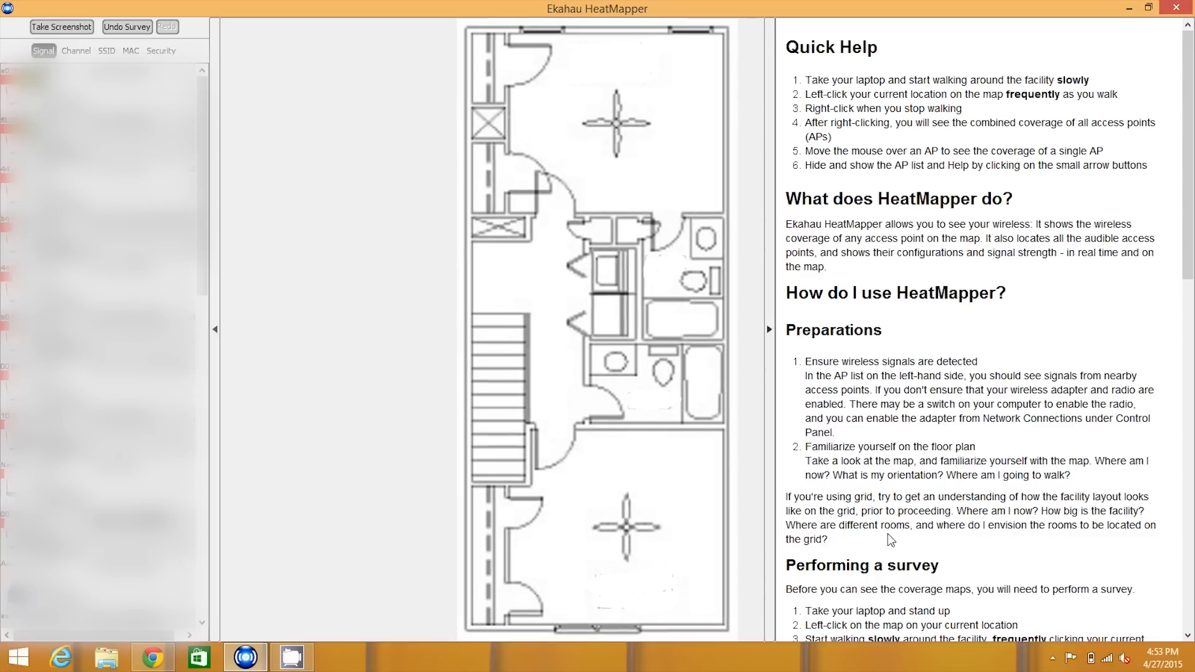
mouse_move(721, 626)
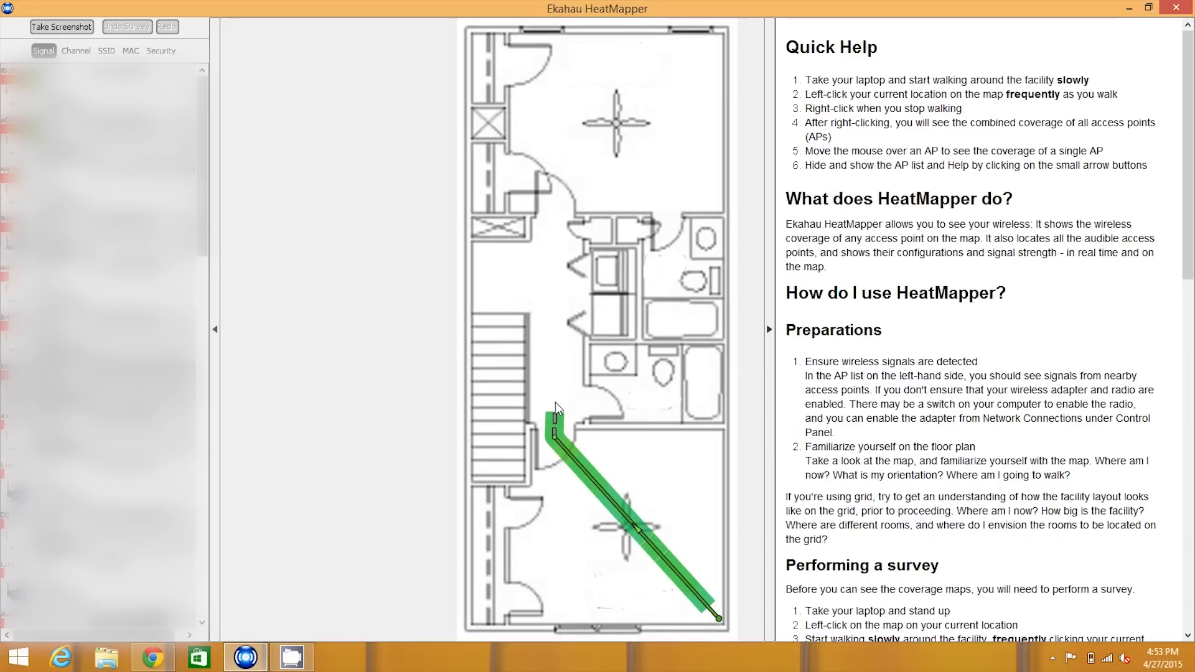
Mark survey points up the hallway to the top room's top-right corner, then stop the survey
left_click(553, 350)
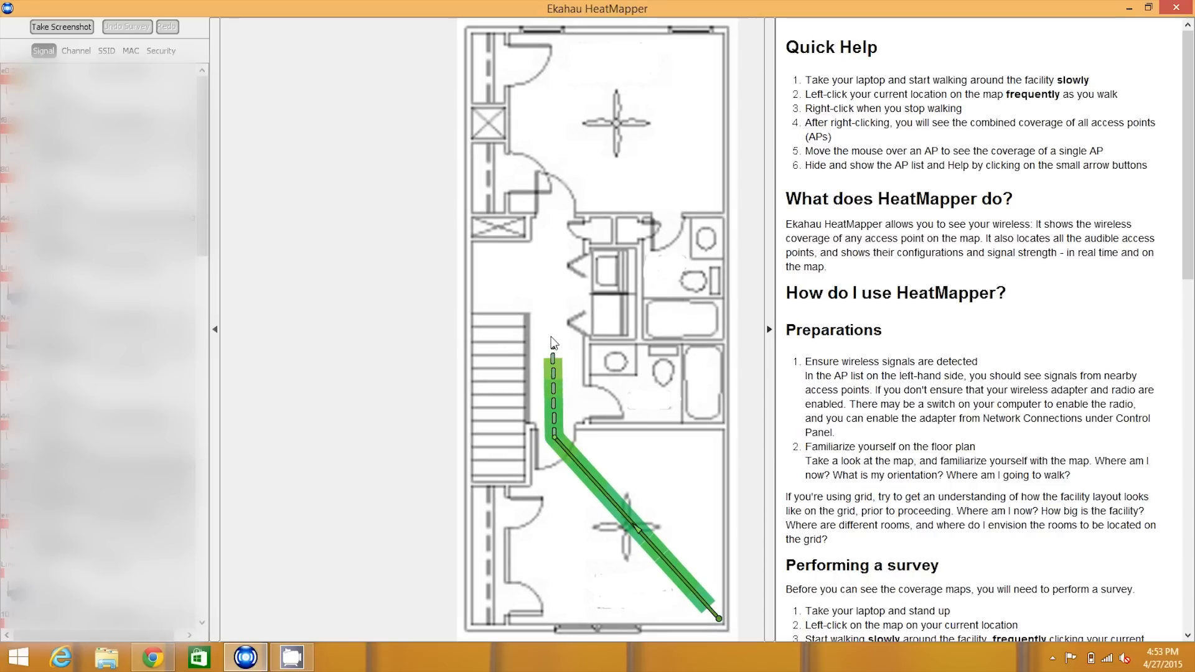
left_click(551, 326)
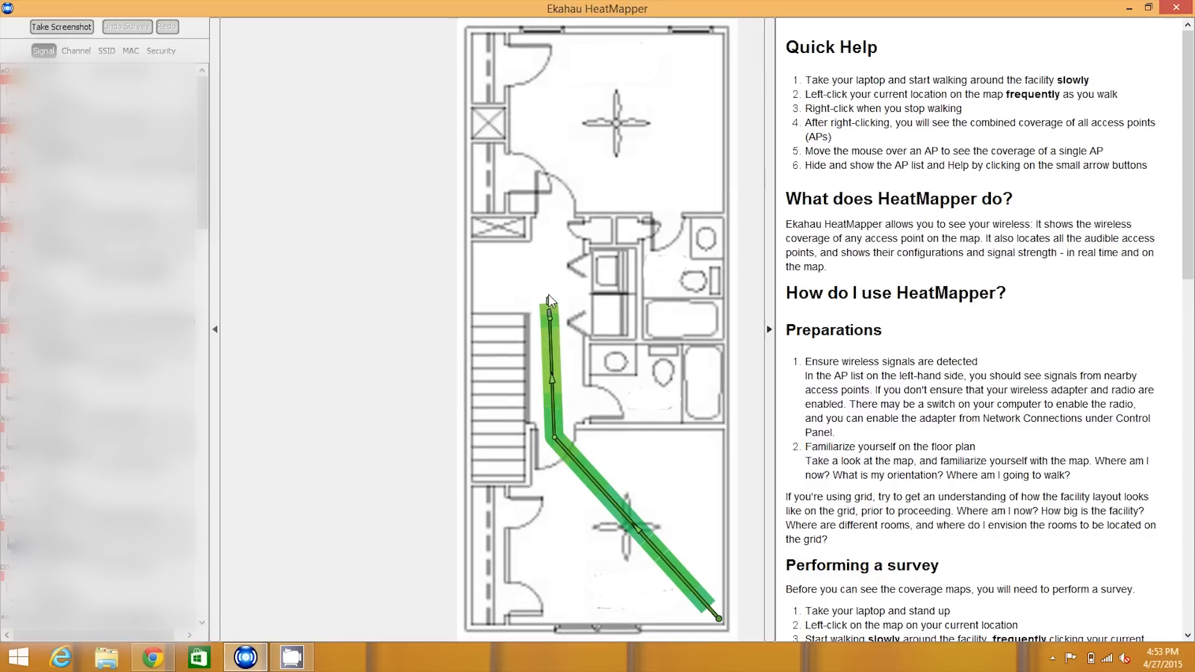
left_click(555, 252)
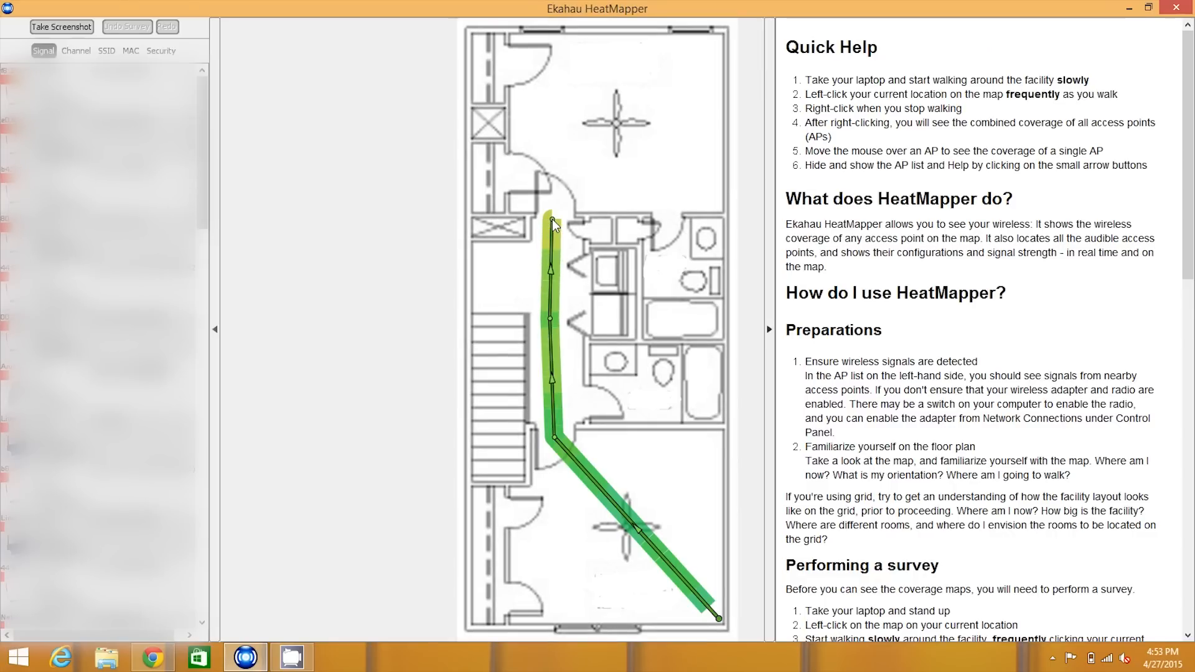
left_click(570, 190)
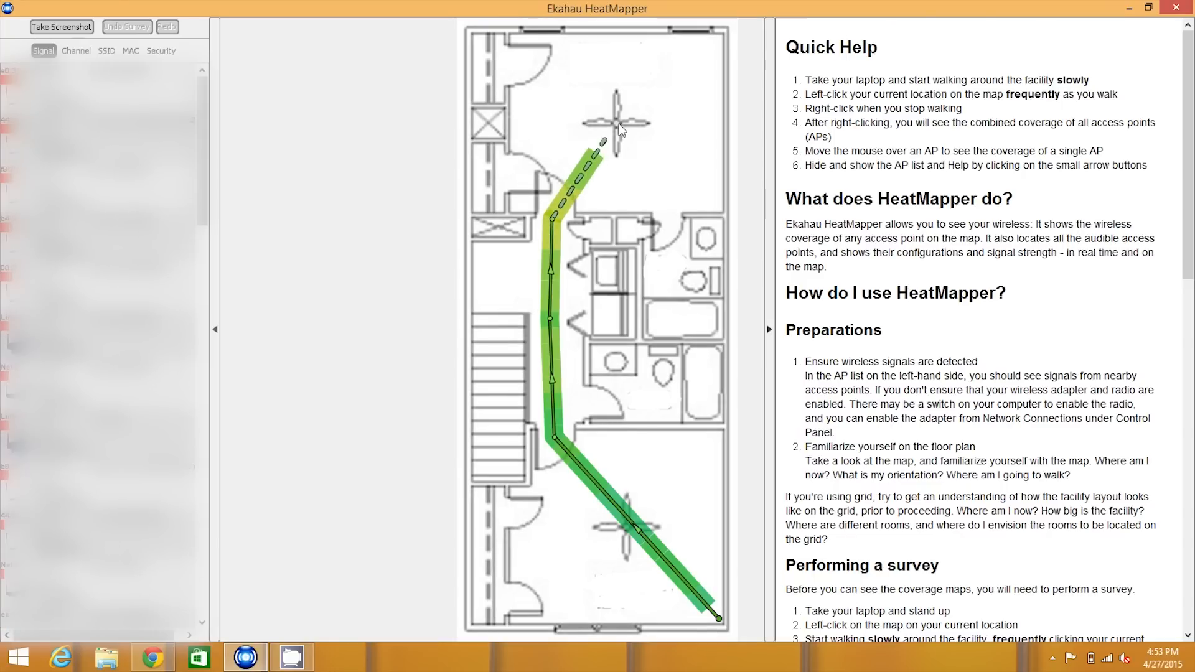
left_click(636, 102)
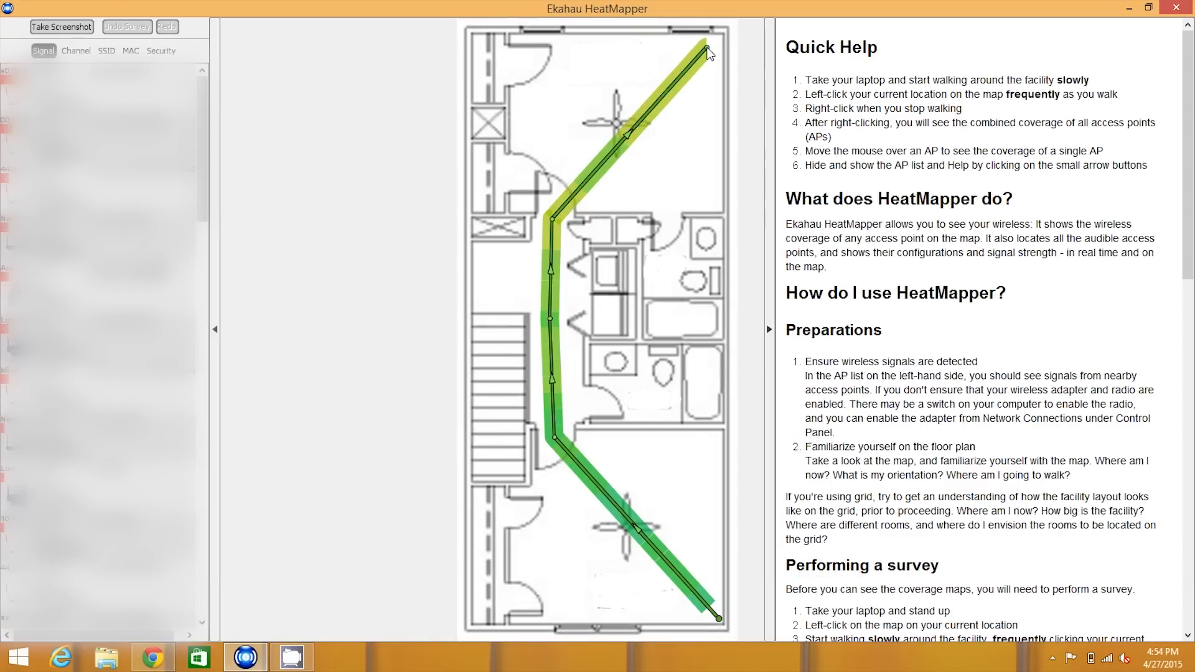
right_click(717, 618)
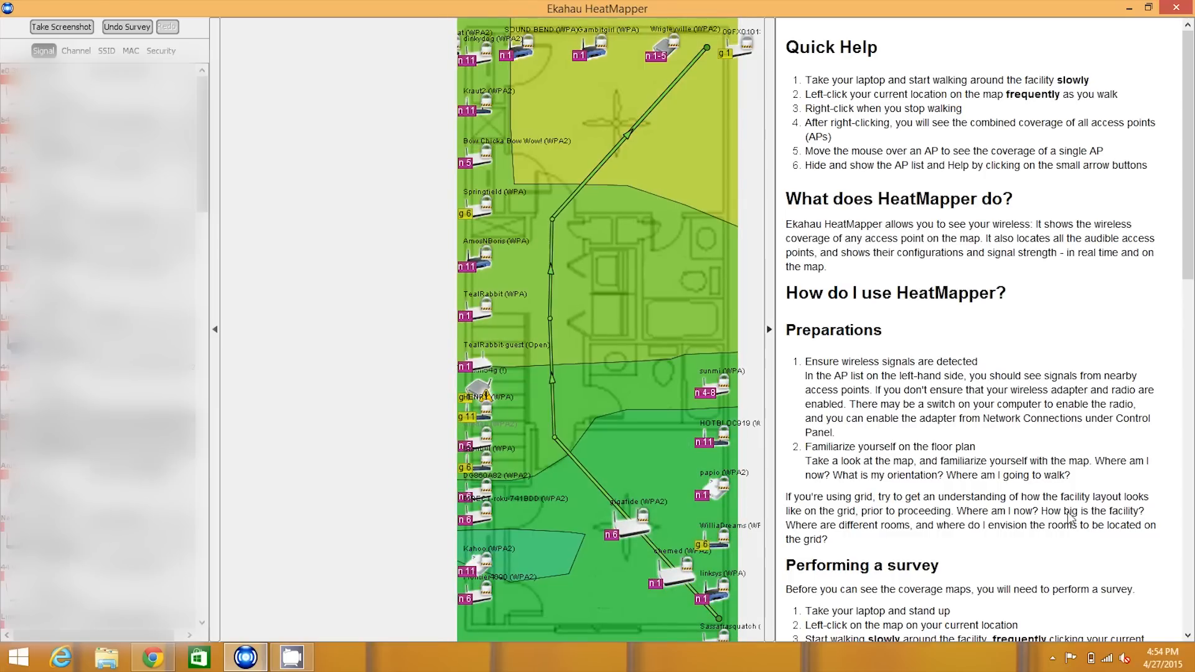
mouse_move(1051, 659)
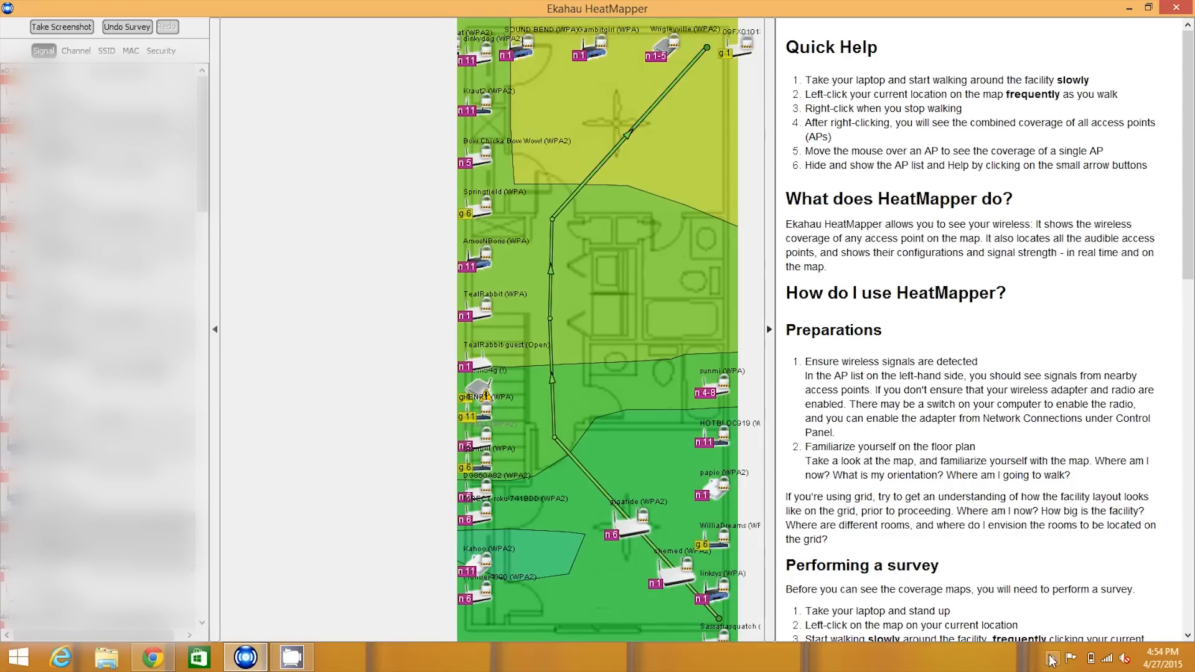